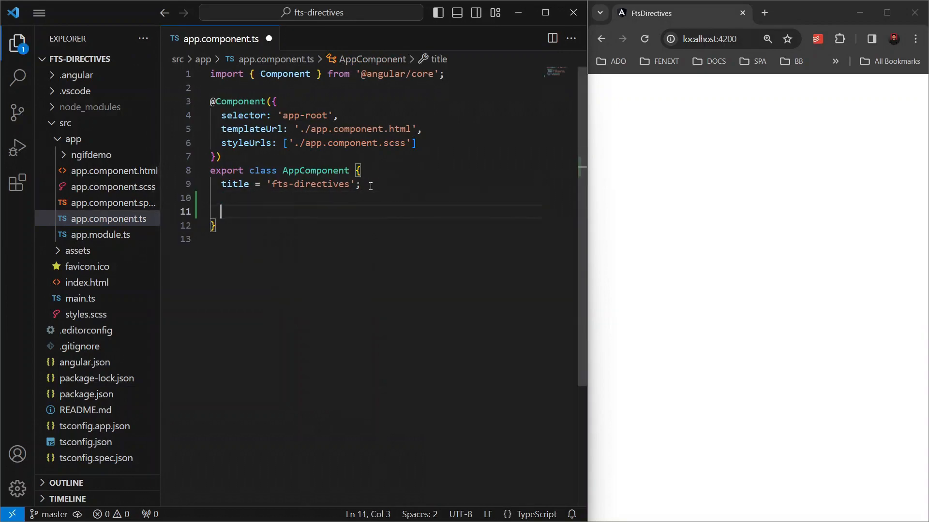
- Define languages = ['Angular', 'Python', 'Javascript', 'C#']; in AppComponent
text(languages = [])
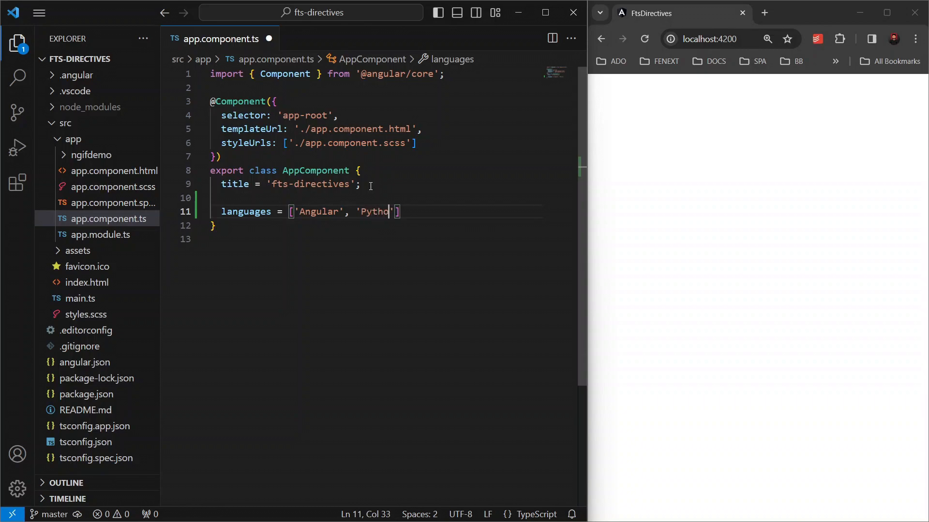
text(, 'Javascript')
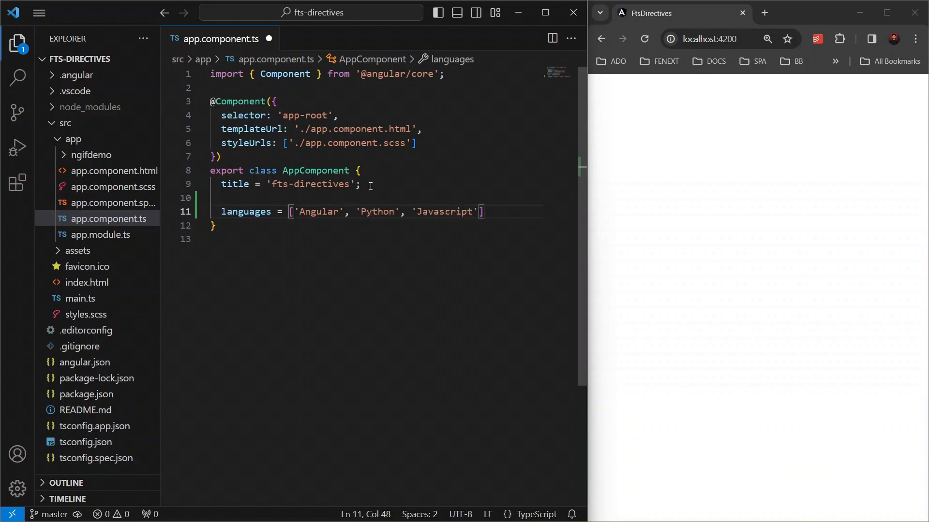
text(, 'C#')
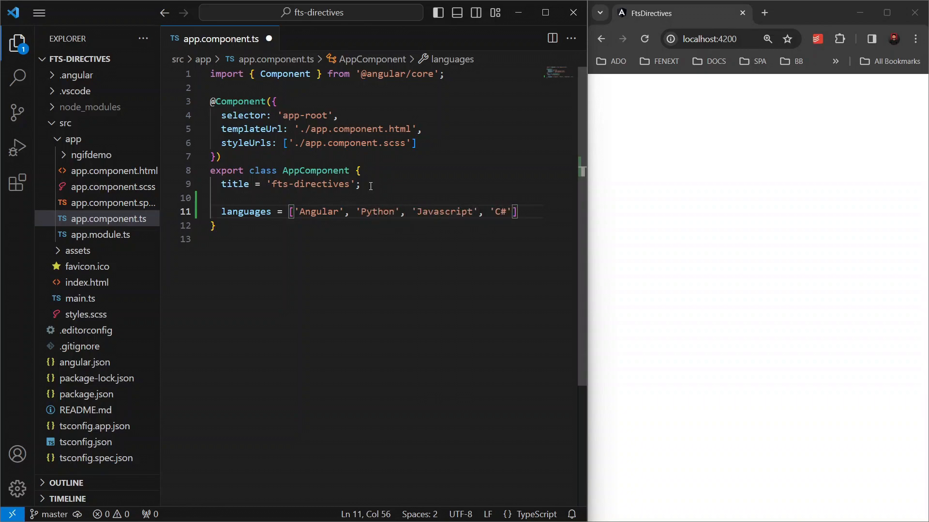
text(;)
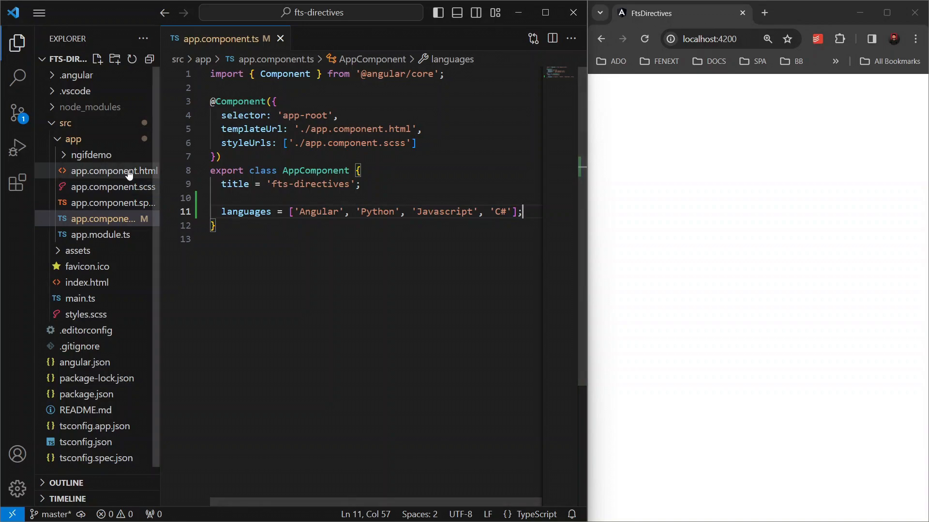
mouse_move(245, 212)
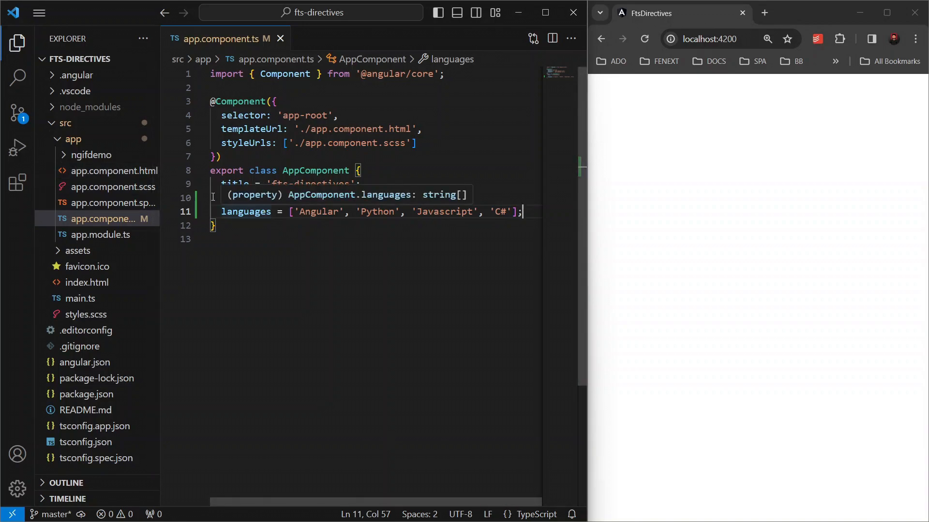
- In app.component.html write a <ul> whose <li *ngFor="let language of languages"> shows {{language}}
click(112, 171)
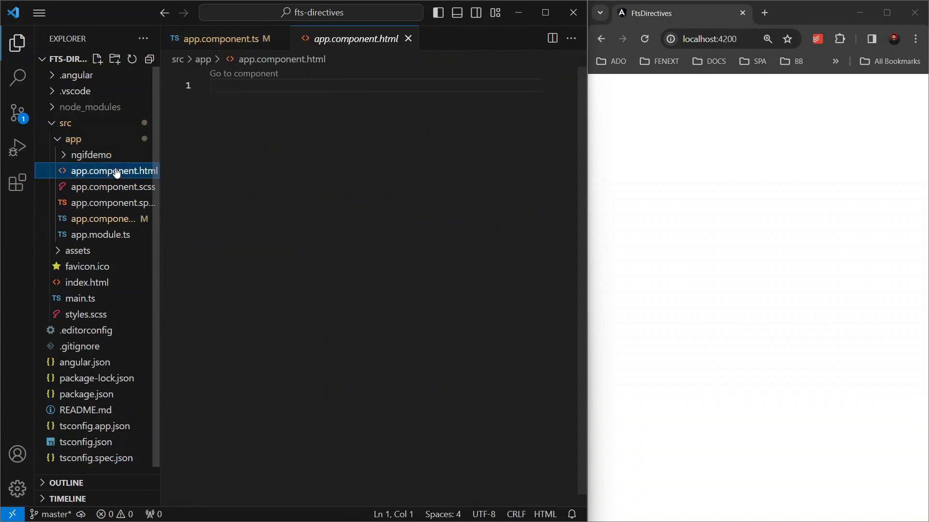
text(<ul>)
text(<li></li>)
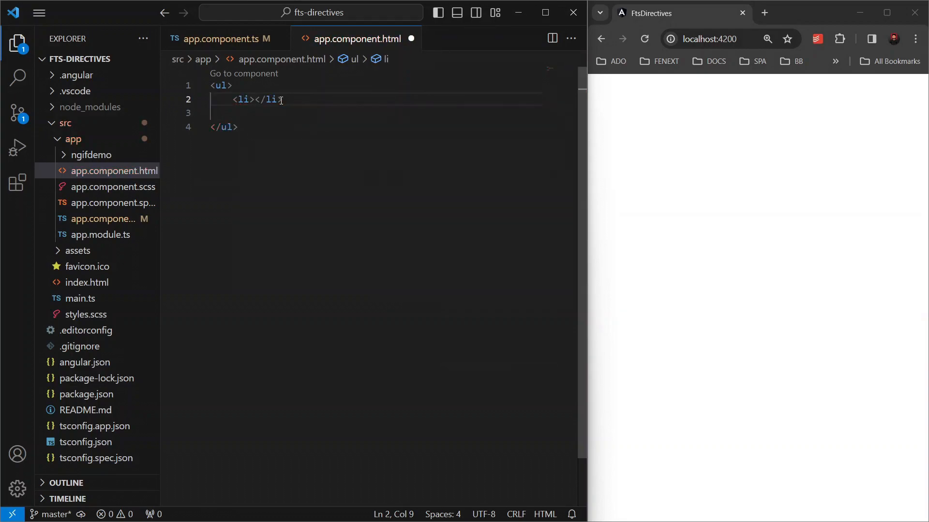
text(*)
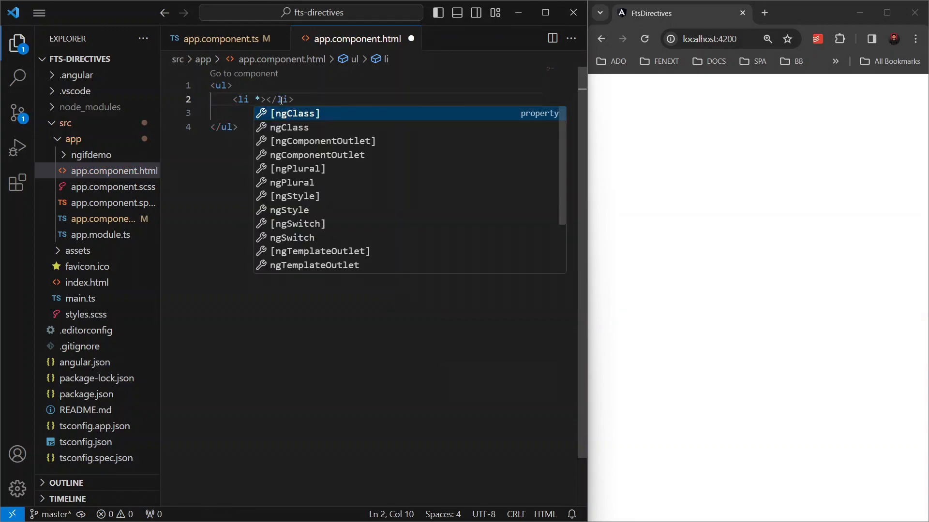
text(ngFor="let)
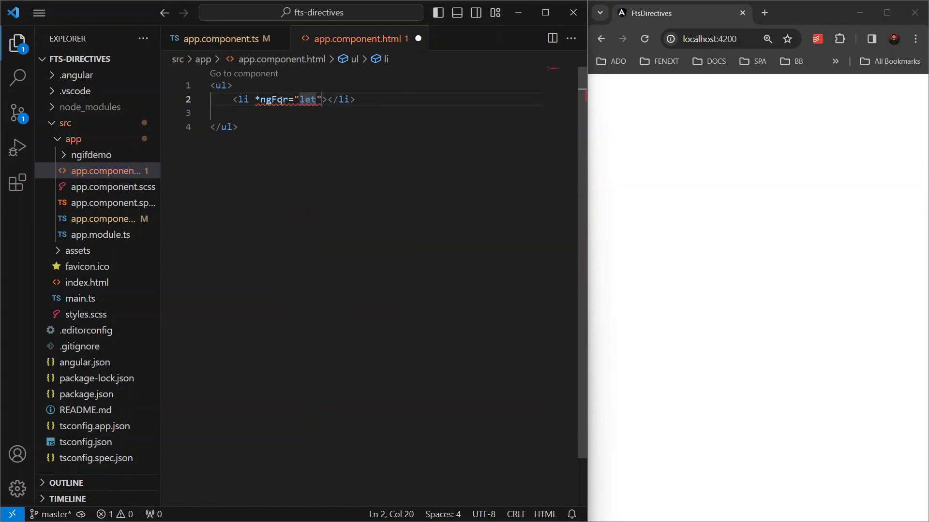
text(language of)
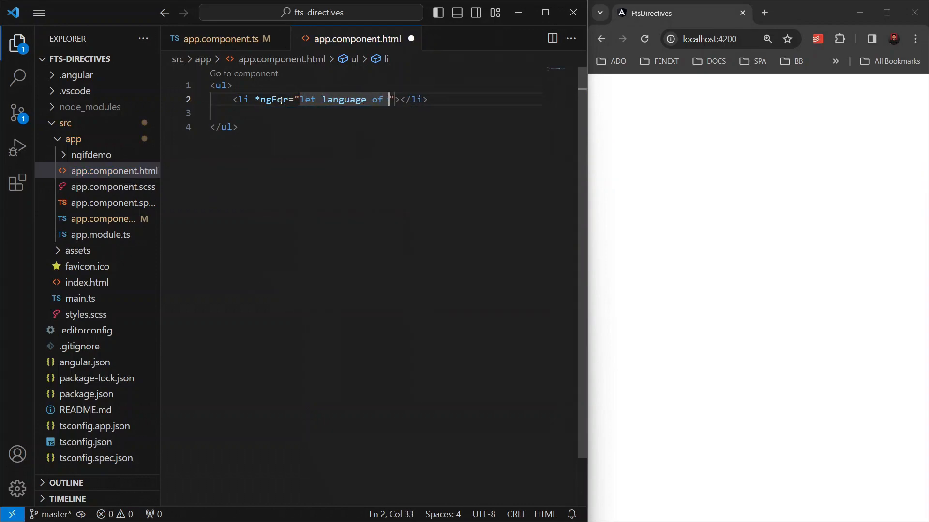
text(languages)
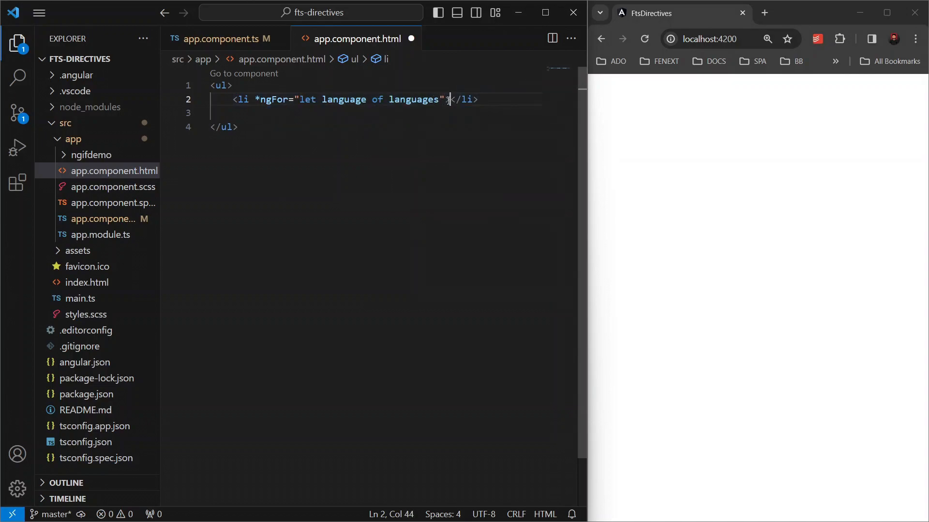
text({{languag)
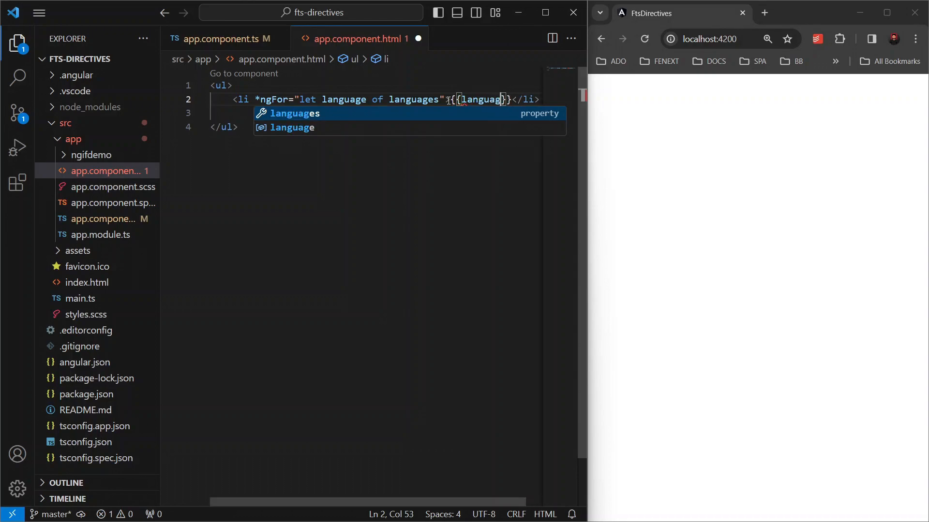
text(e)
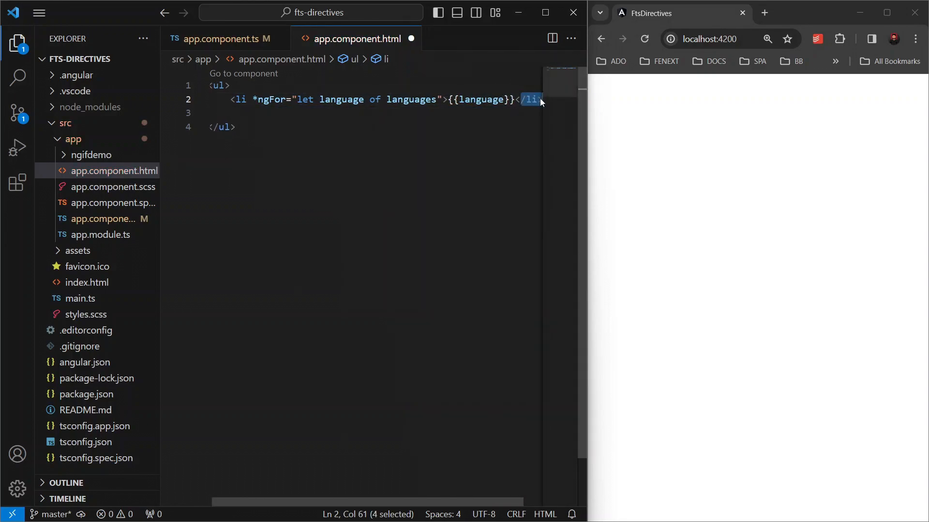
- Review the ngFor line — the languages array and the language loop variable — leaving the caret at the template's end
click(223, 127)
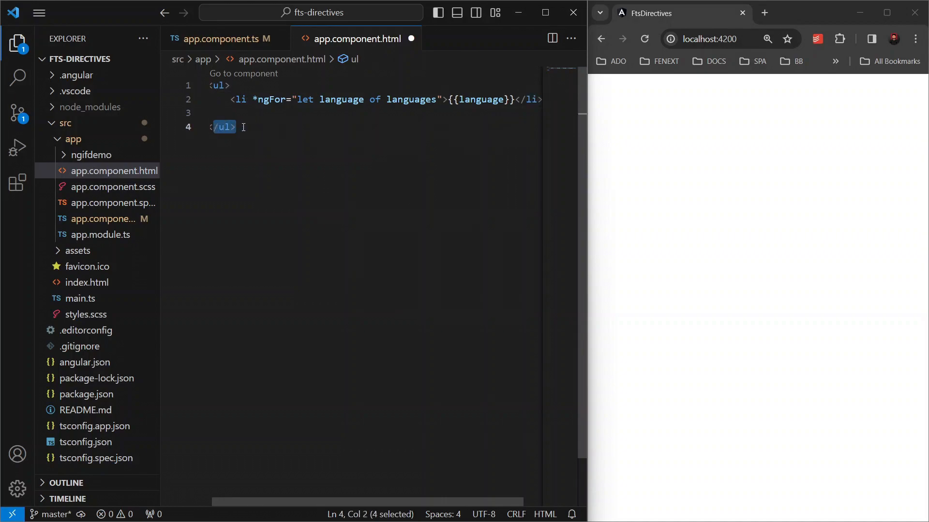
click(243, 127)
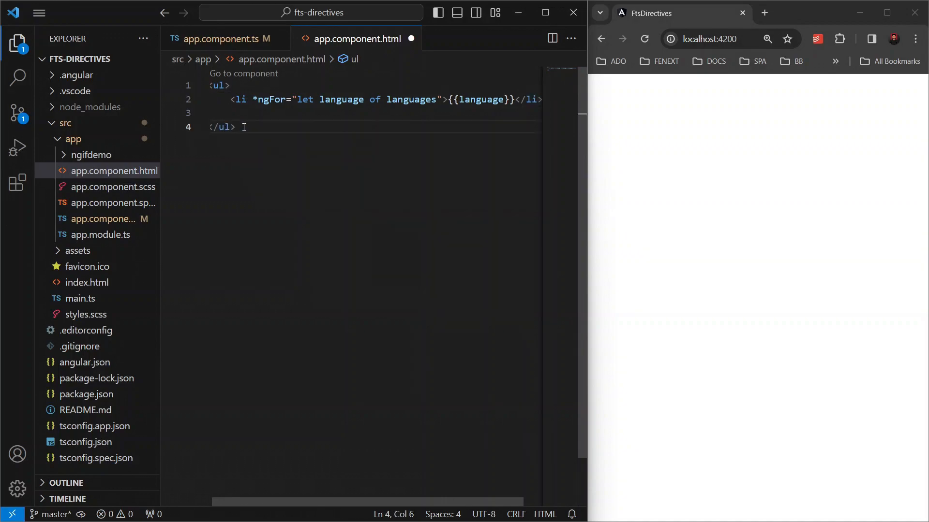
double_click(410, 99)
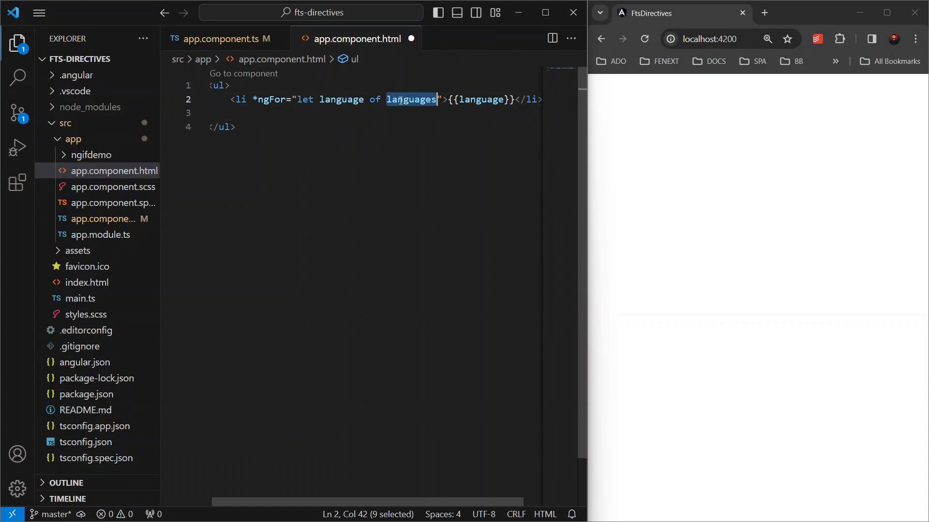
click(349, 99)
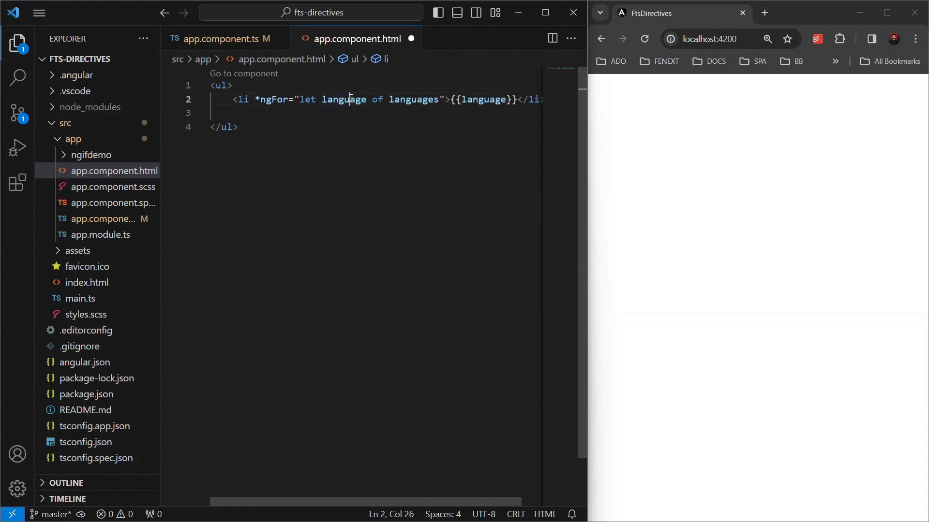
double_click(343, 99)
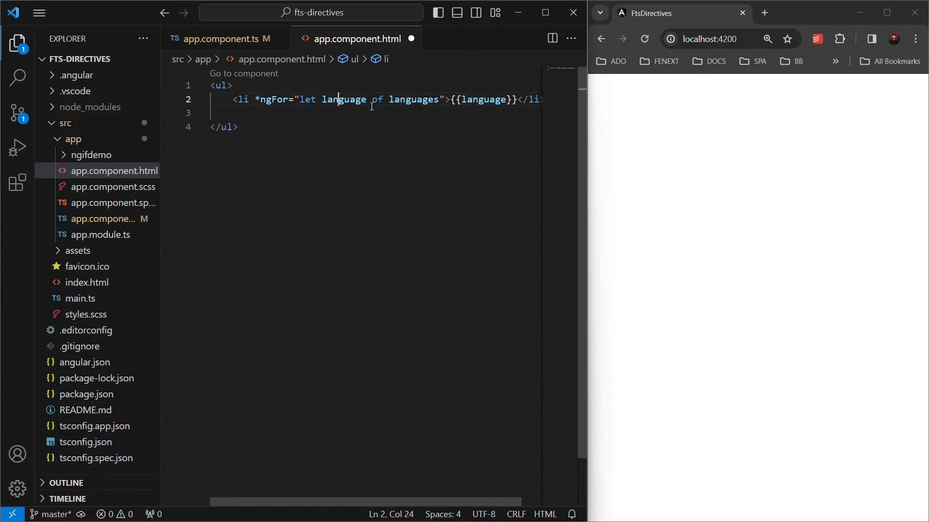
click(238, 127)
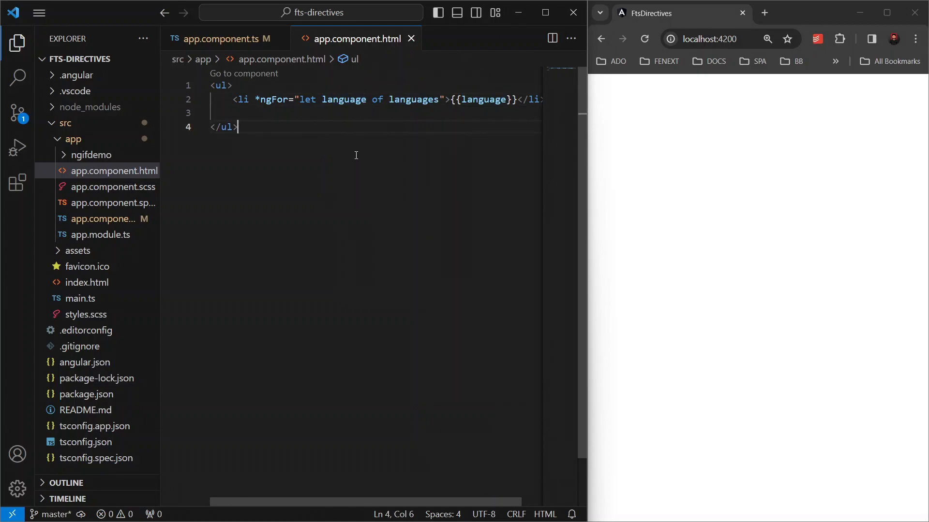
- Save the template and view Angular, Python, Javascript and C# rendered as bullets in the browser
key(ctrl+s)
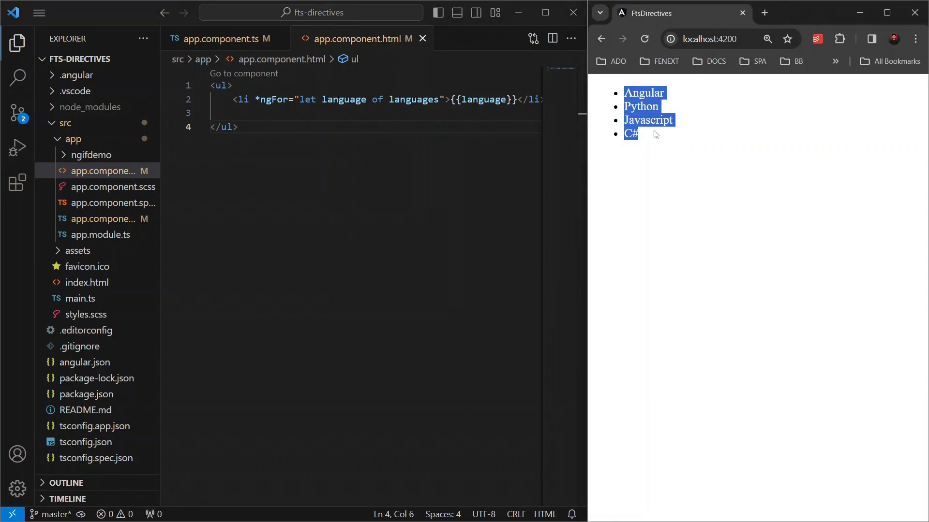
click(307, 150)
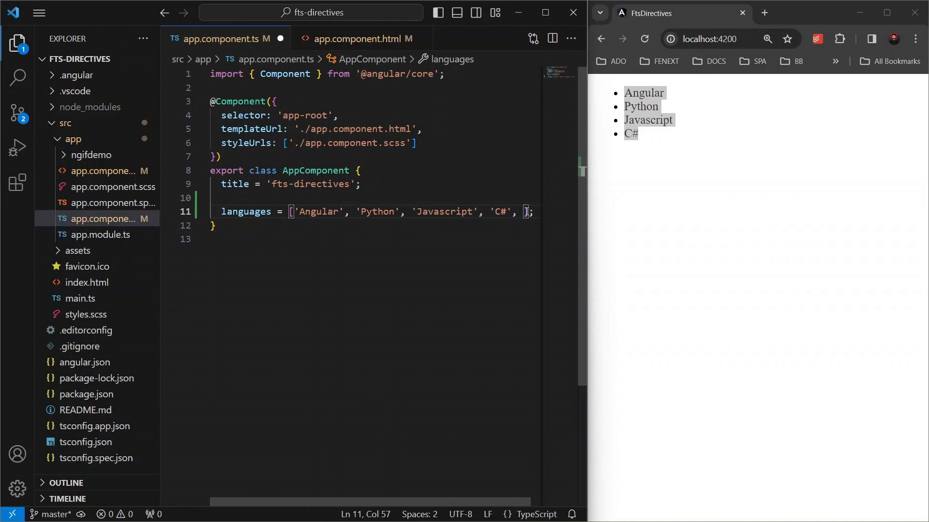
text('react')
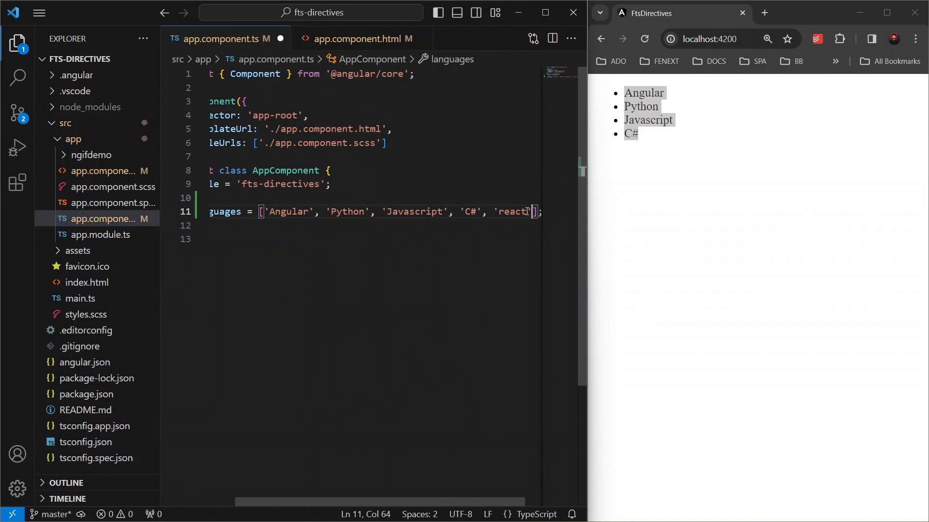
key(ctrl+s)
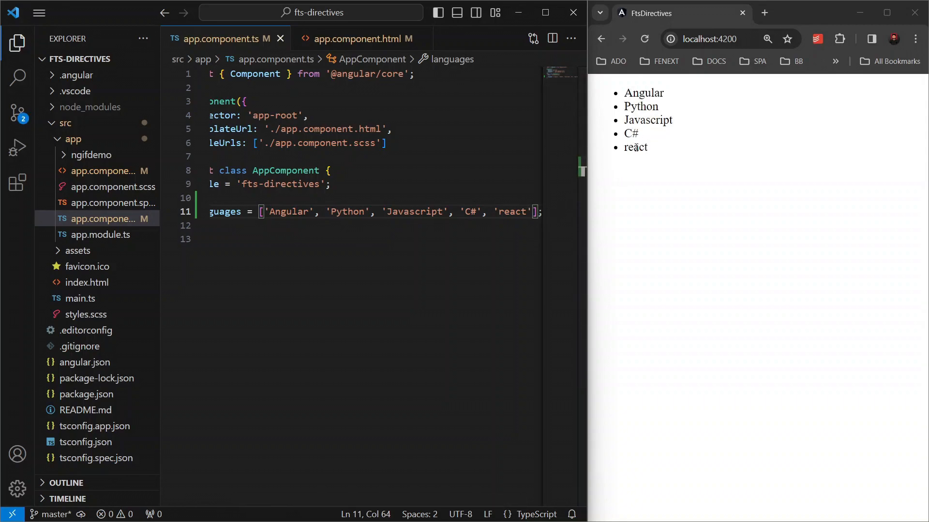
double_click(636, 147)
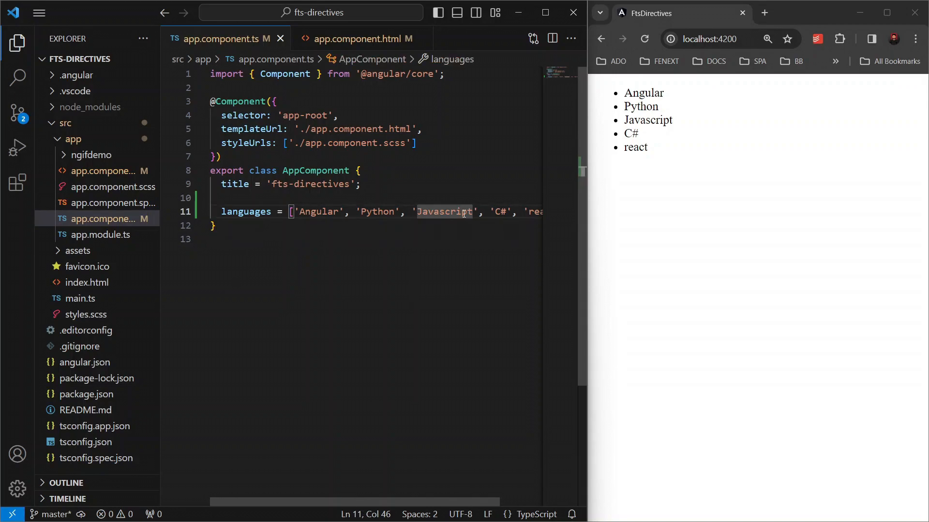
- Add languagesInfo = [{name, year}] objects for Angular 2016, Python 1991 and javascript 1995
key(Enter)
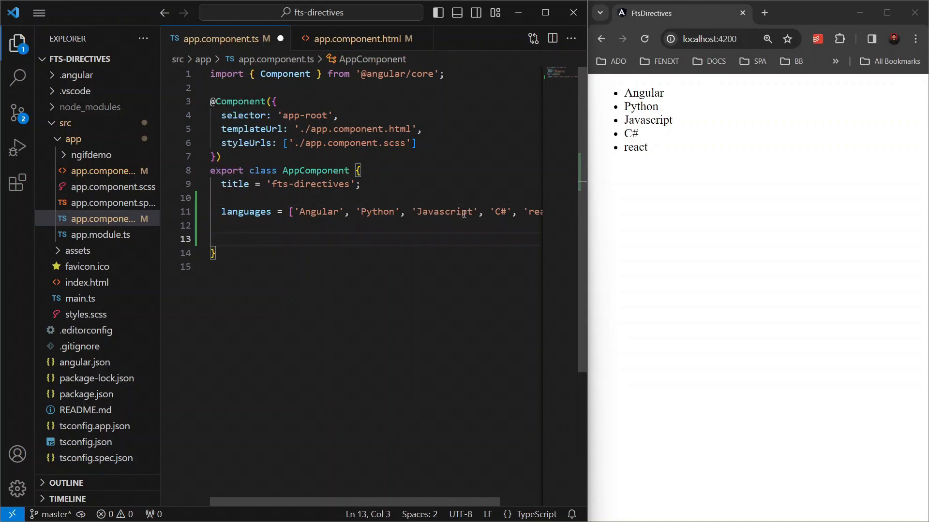
text(languages)
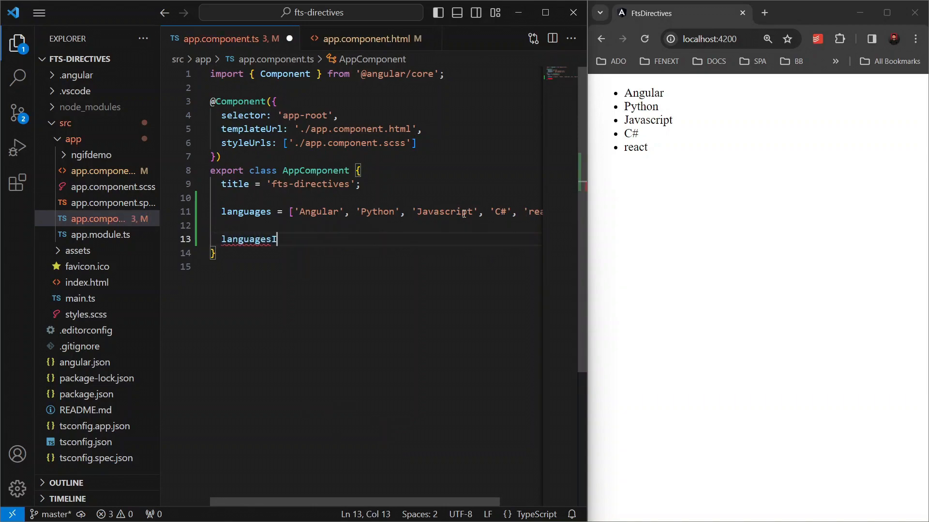
text(Info = [])
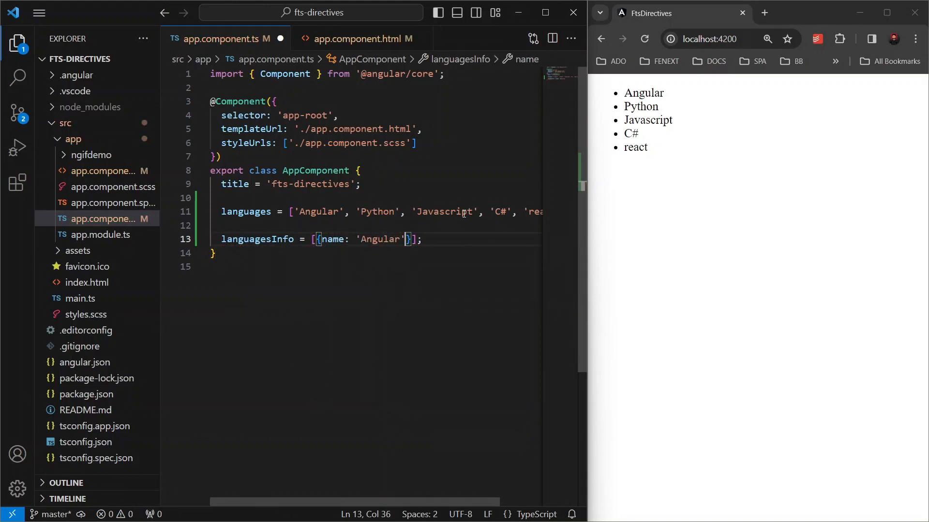
text(, year: '2016)
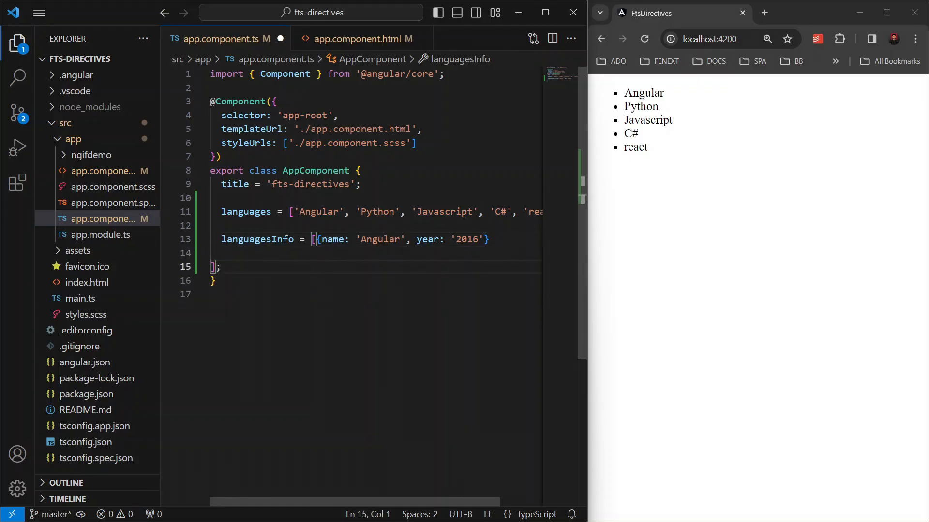
text({name:''})
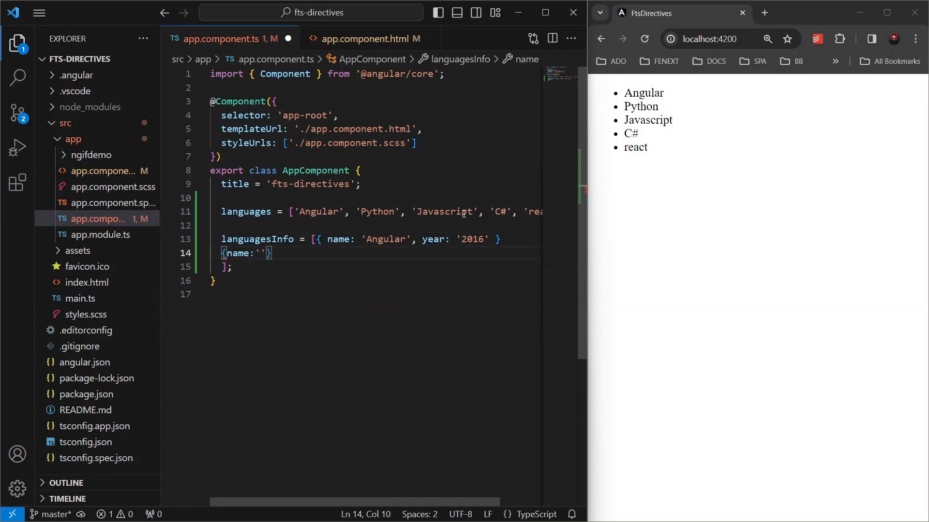
text(Python', year:'1991')
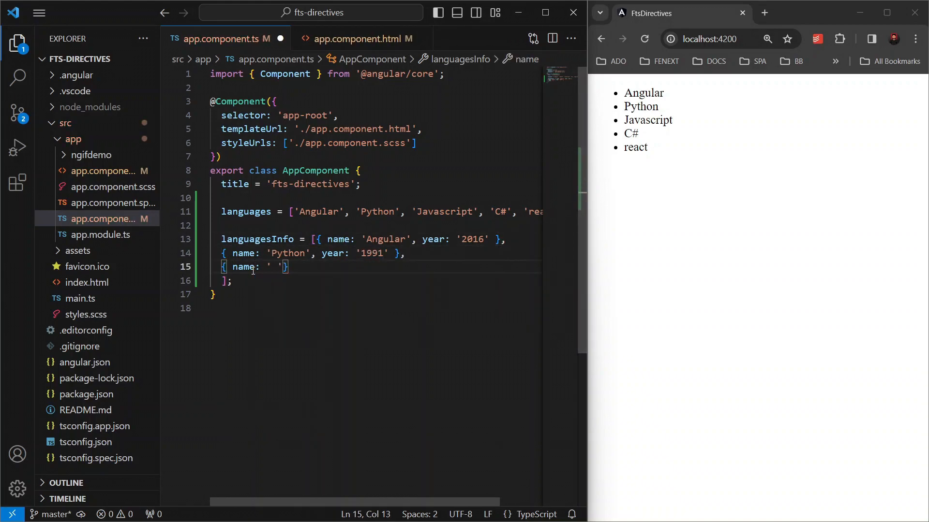
text(javascript',)
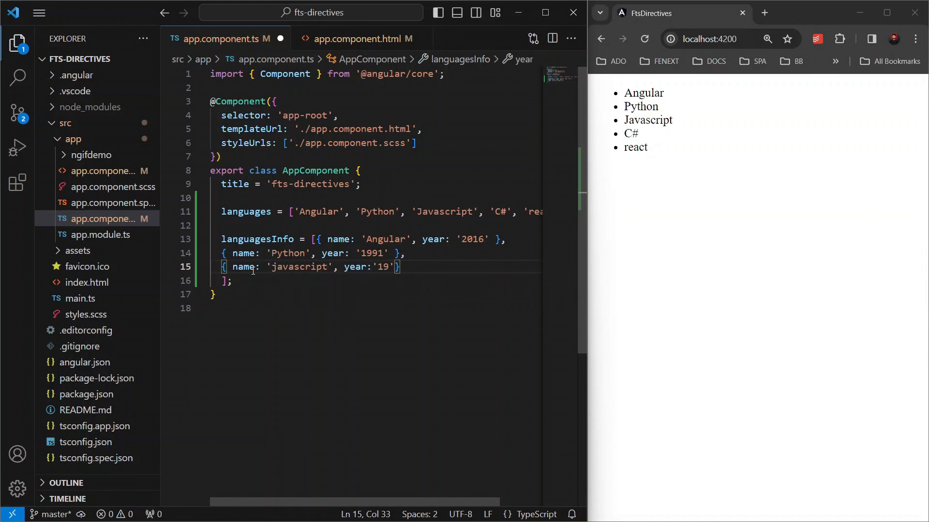
text(95)
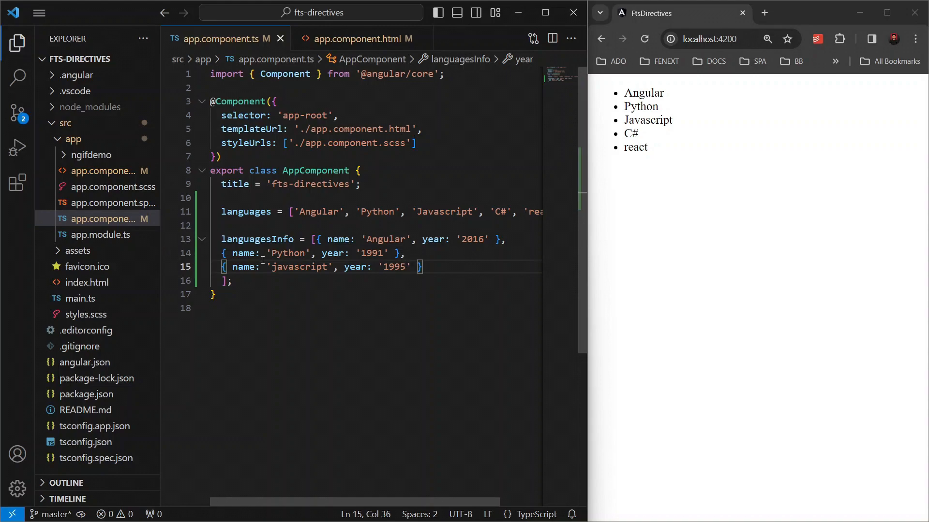
double_click(257, 239)
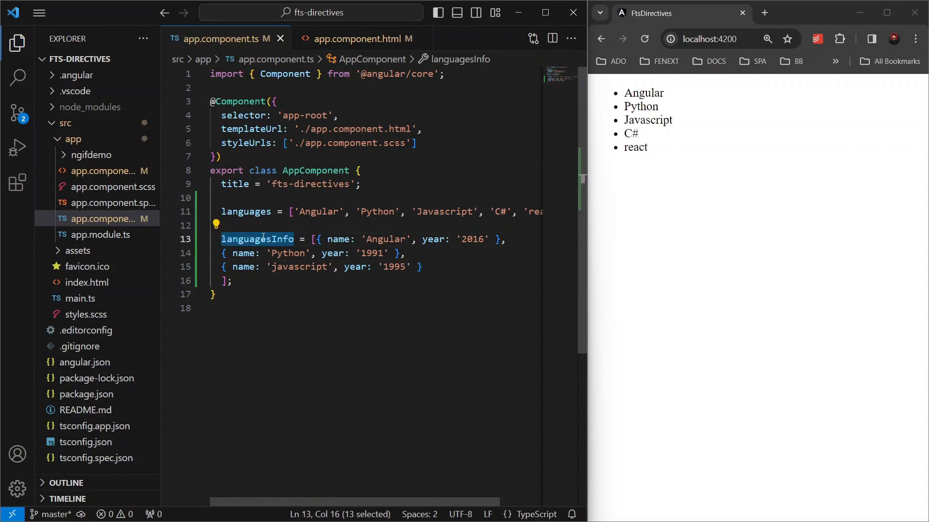
- After a <br>, add a second <ul> looping over languagesInfo showing {{language.name}} released in {{language.year}}
click(361, 39)
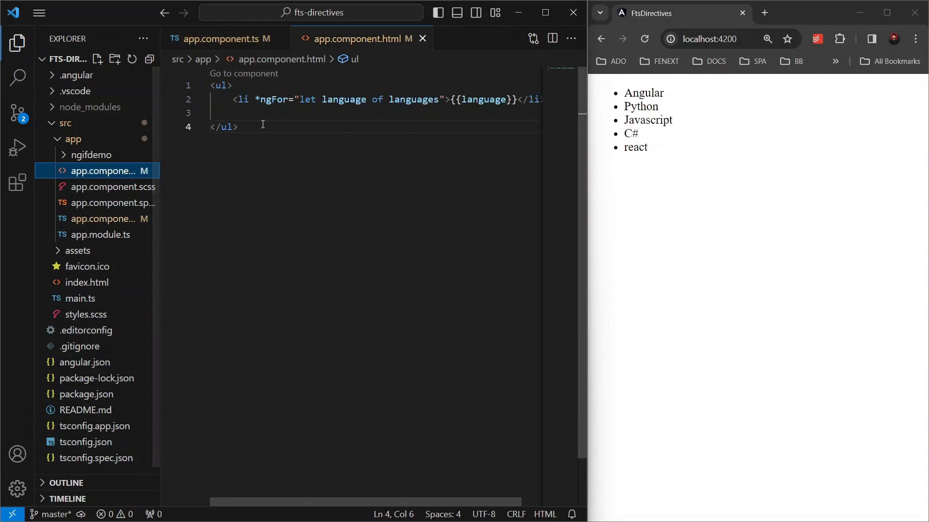
key(ctrl+a)
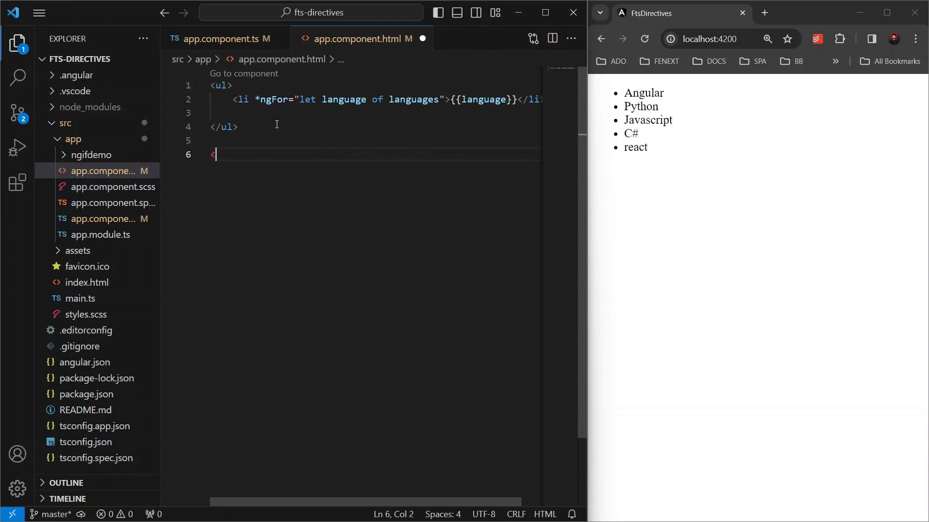
text(br>)
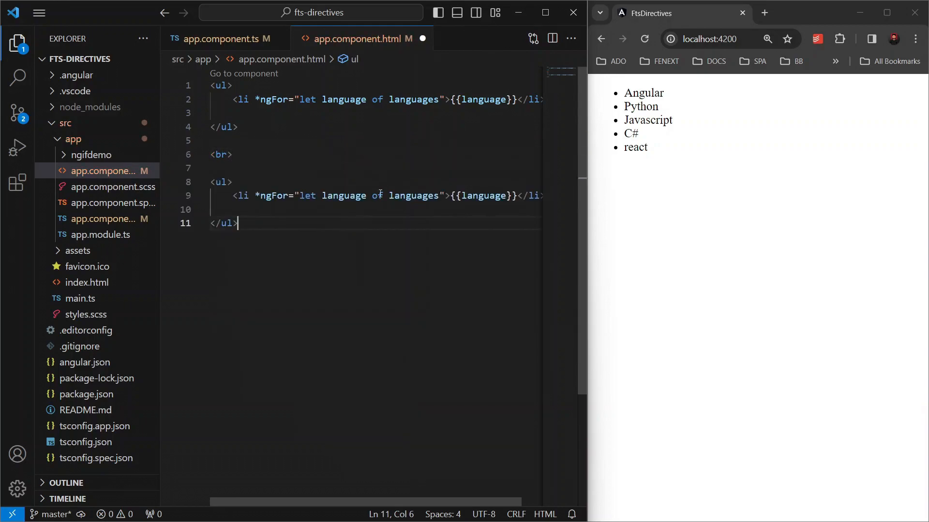
mouse_move(410, 195)
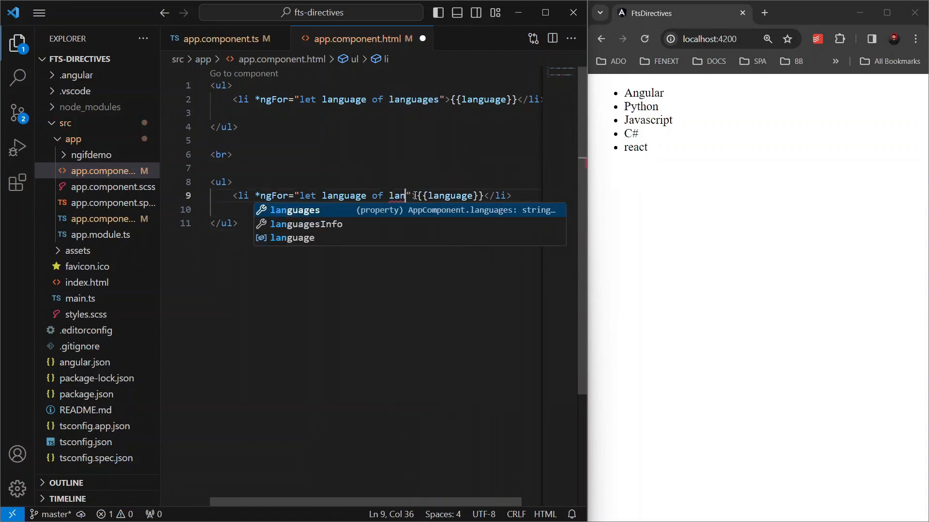
click(306, 223)
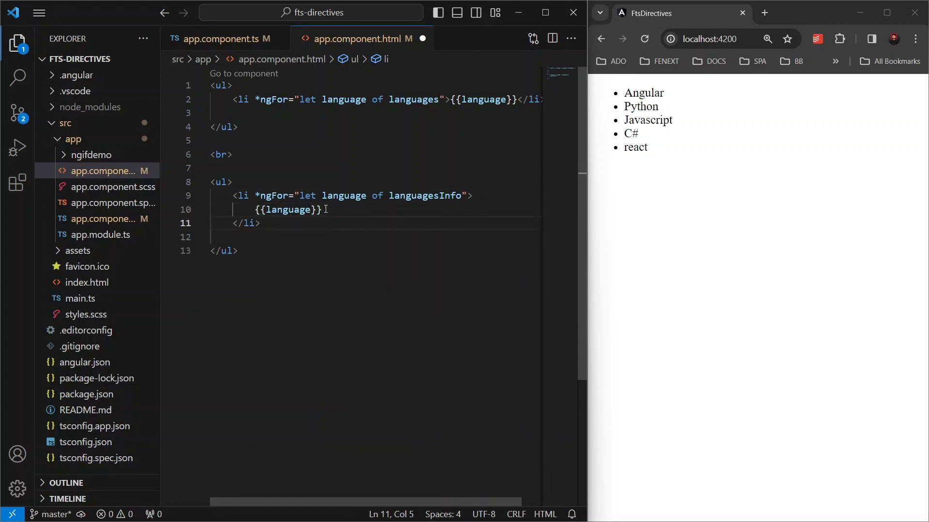
text(.name)
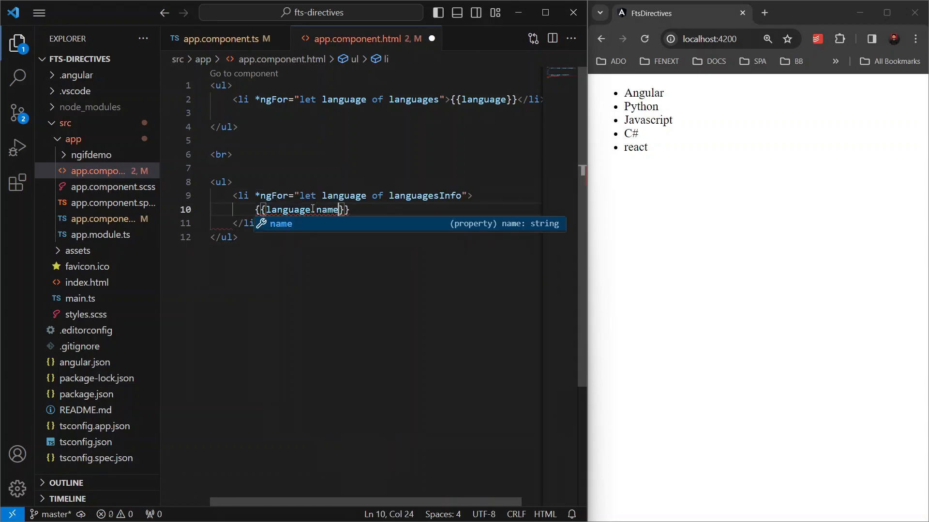
text(released in {{language.year)
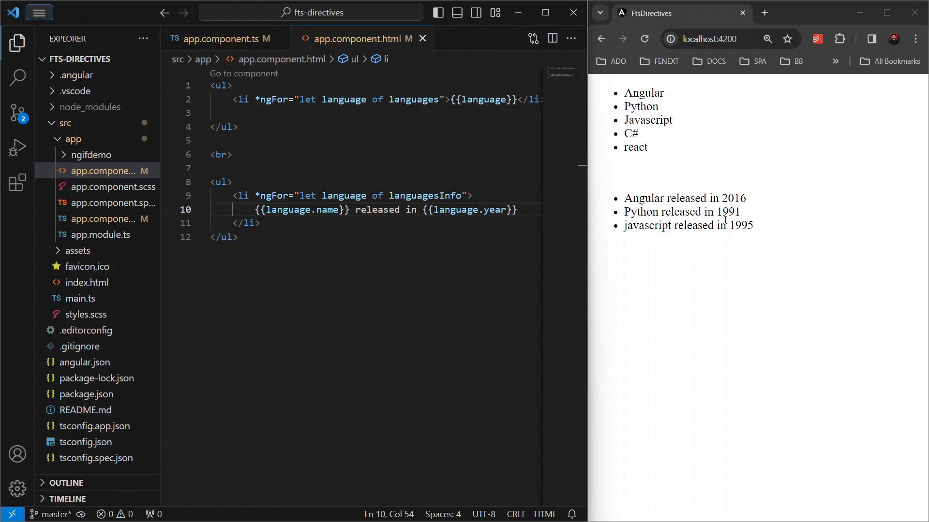
double_click(733, 198)
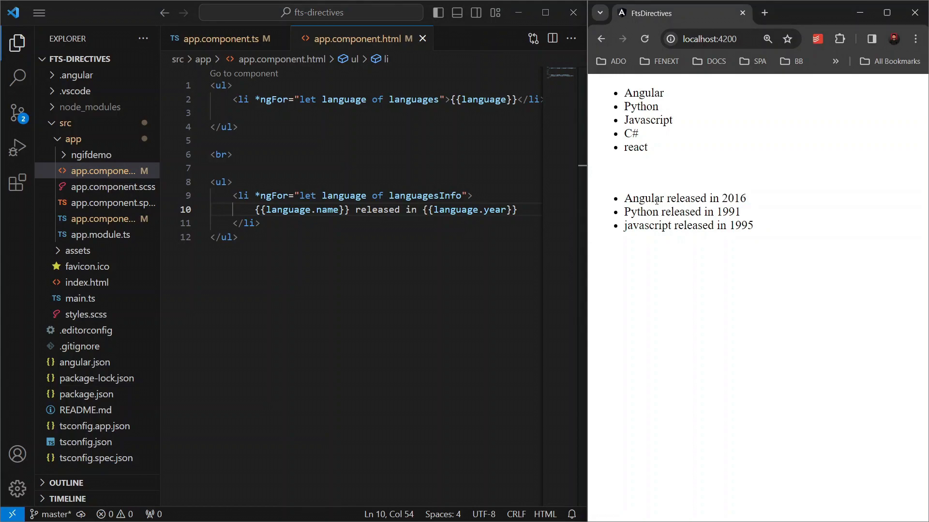
double_click(273, 195)
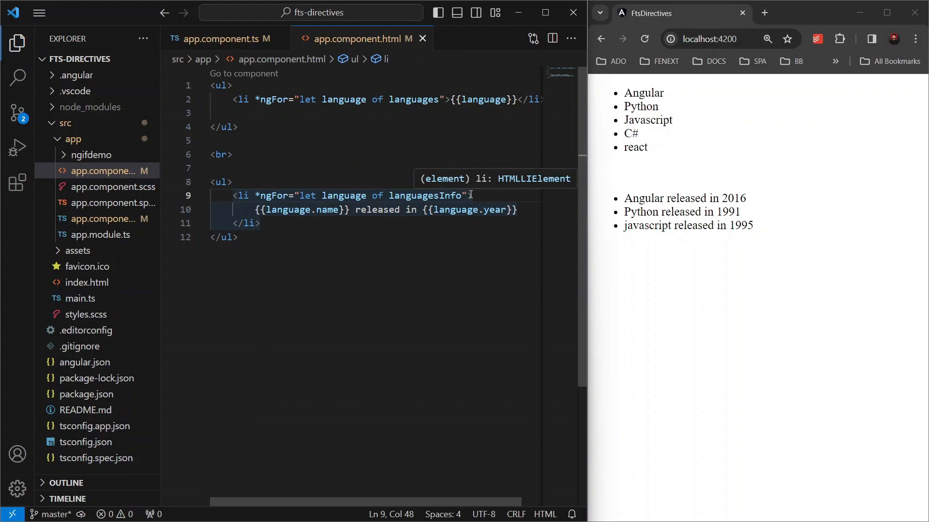
- Extend the languagesInfo *ngFor expression with '; let i = index'
key(Backspace)
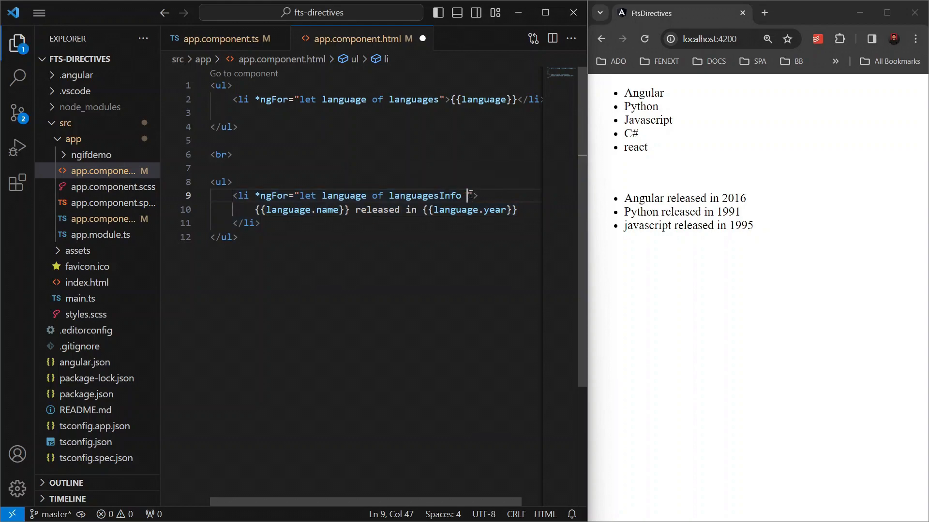
text(; 1)
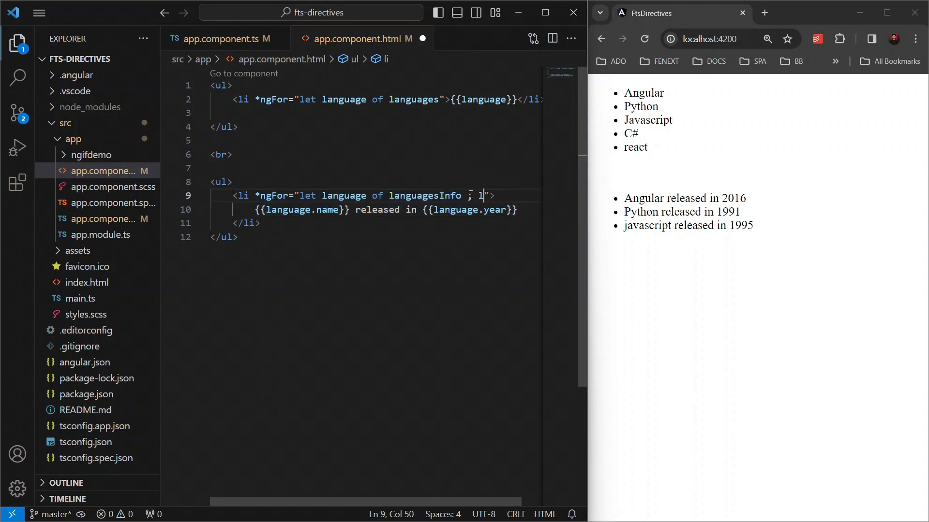
text(et i =)
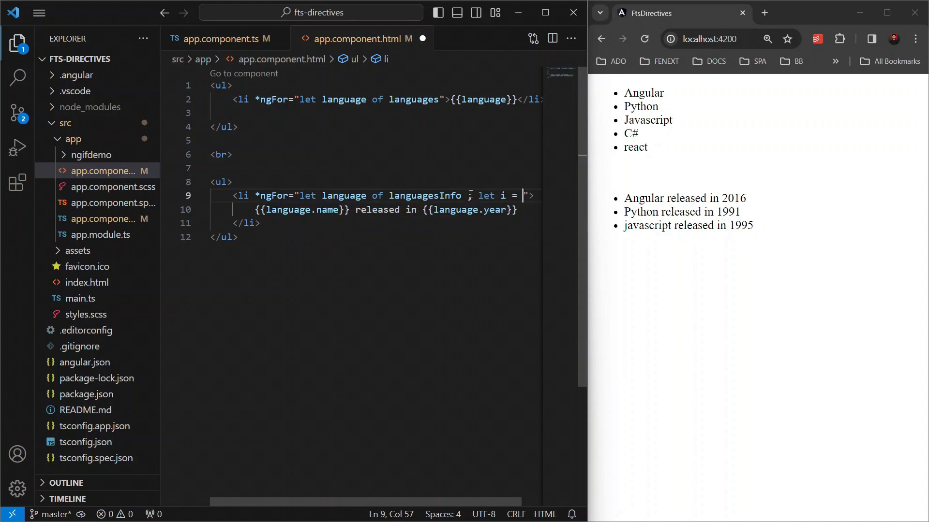
text(index)
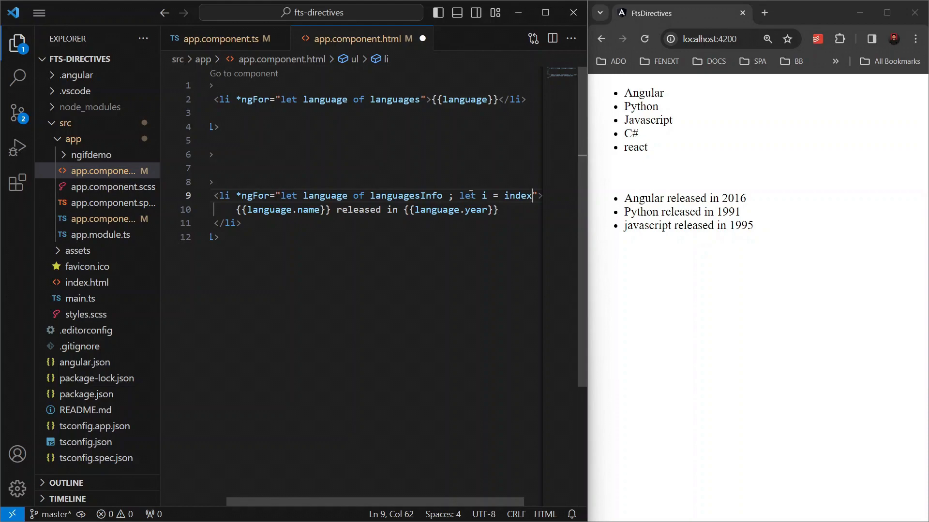
- Output {{i}} - before the language name so each line shows its index
click(232, 210)
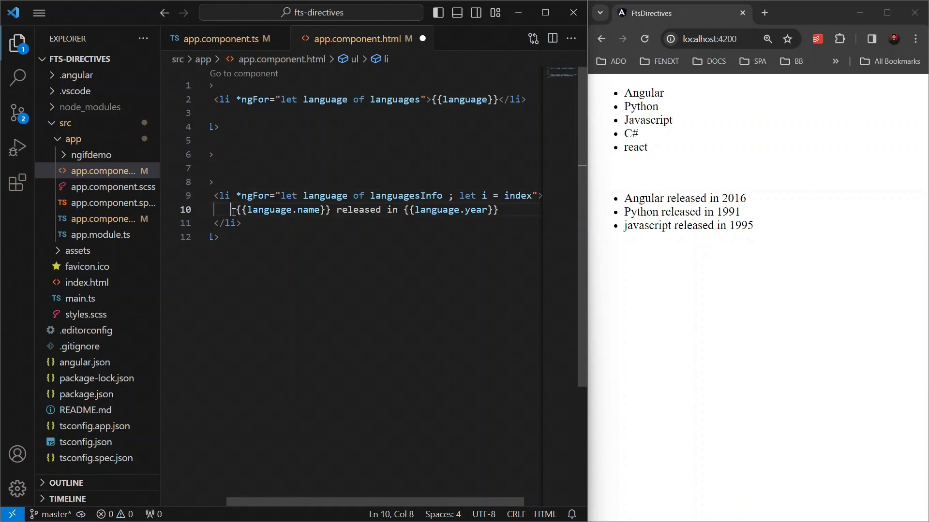
text({{}})
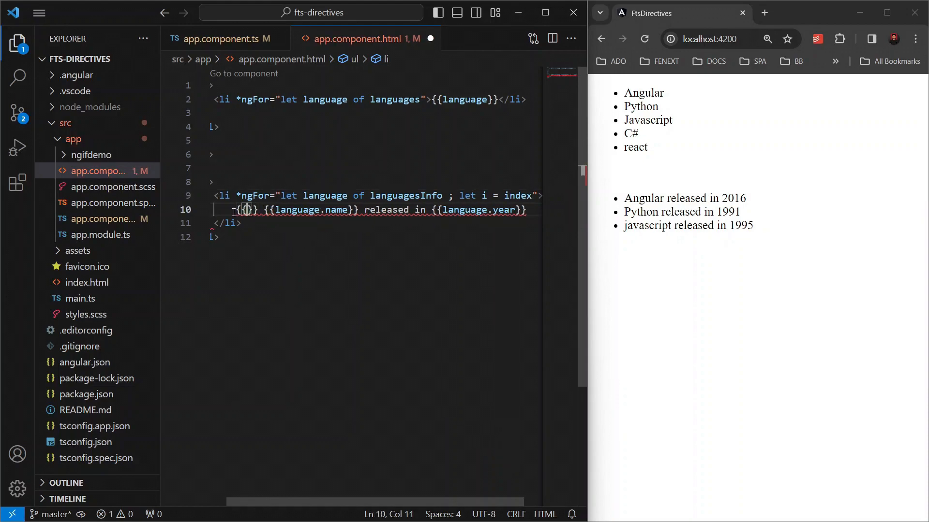
text(i)
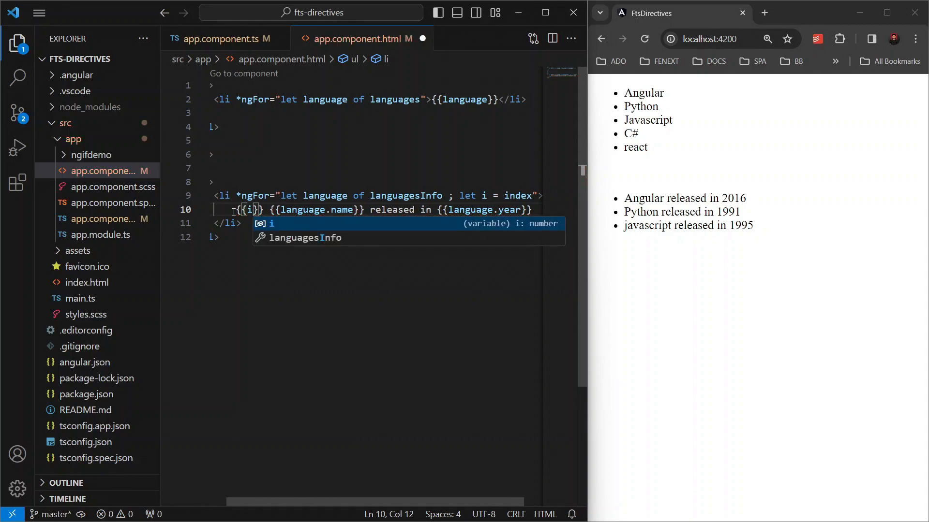
text(-)
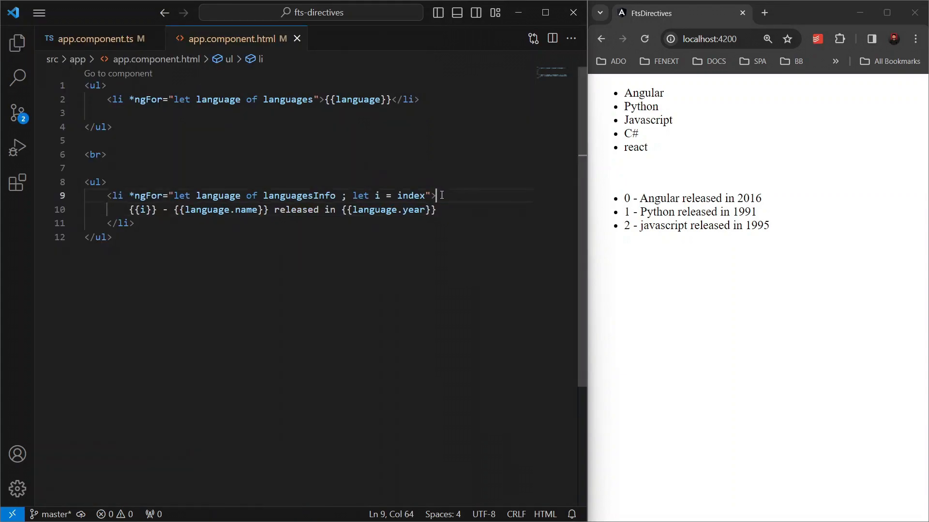
- Declare '; let isFirst = first' in the loop and print {{isFirst}} after the release year
text(;)
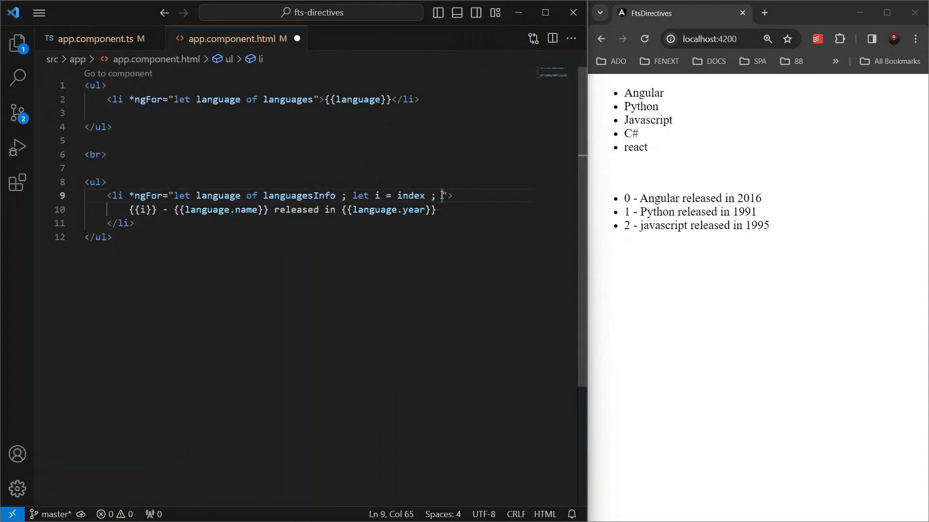
text(let isFirst = first)
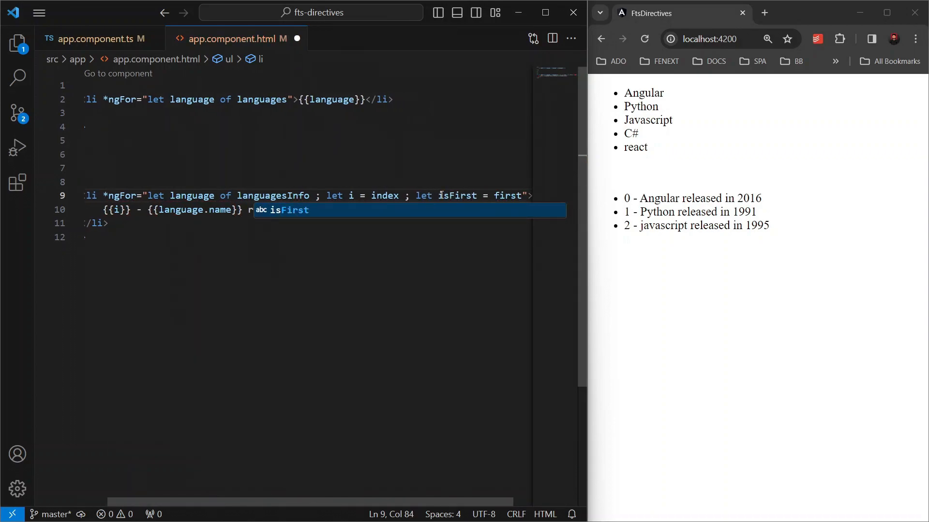
text(released in {{language.year}})
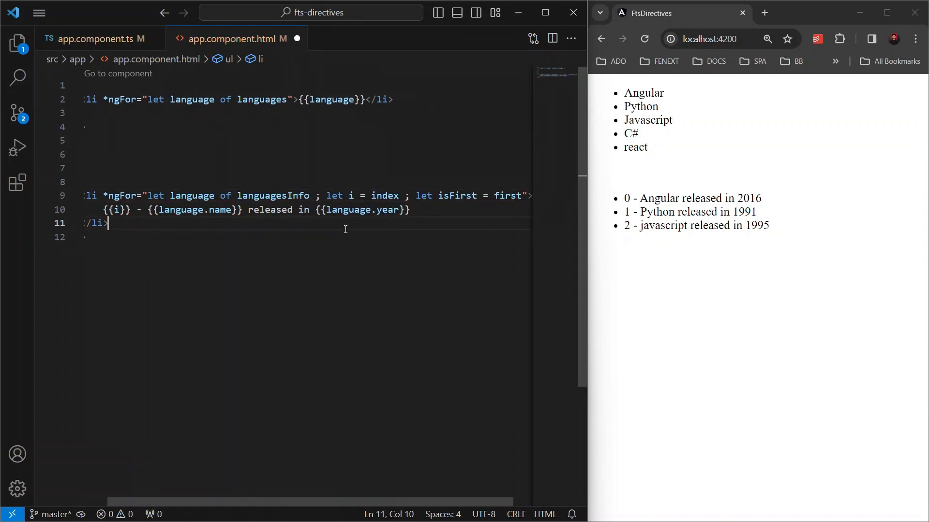
click(411, 210)
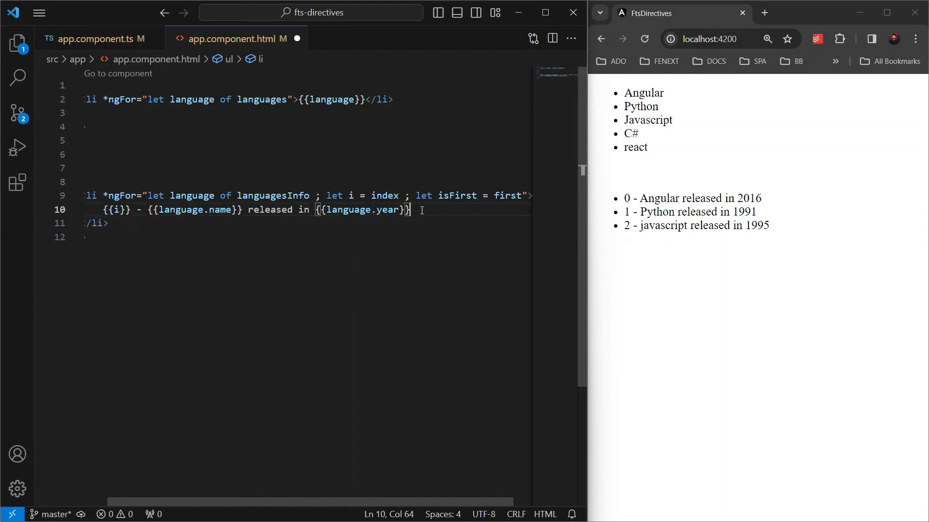
text({{isFirst}})
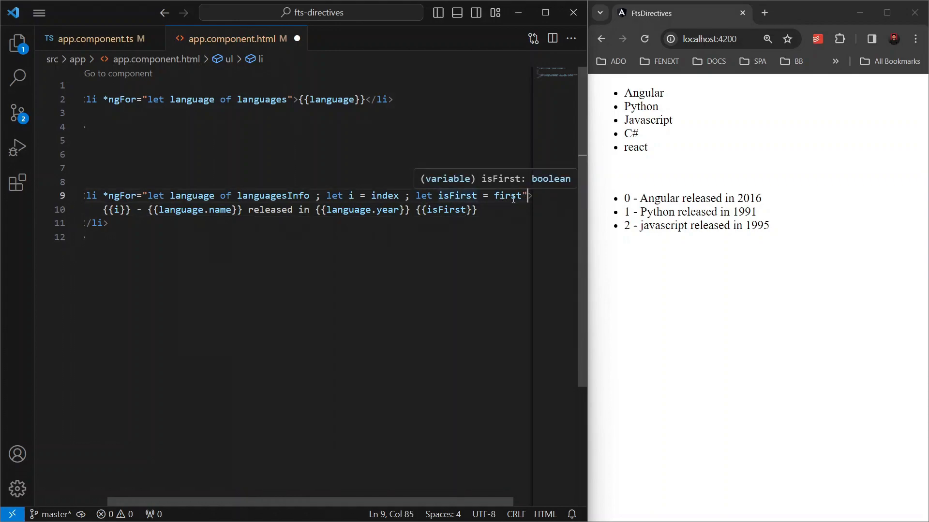
mouse_move(695, 196)
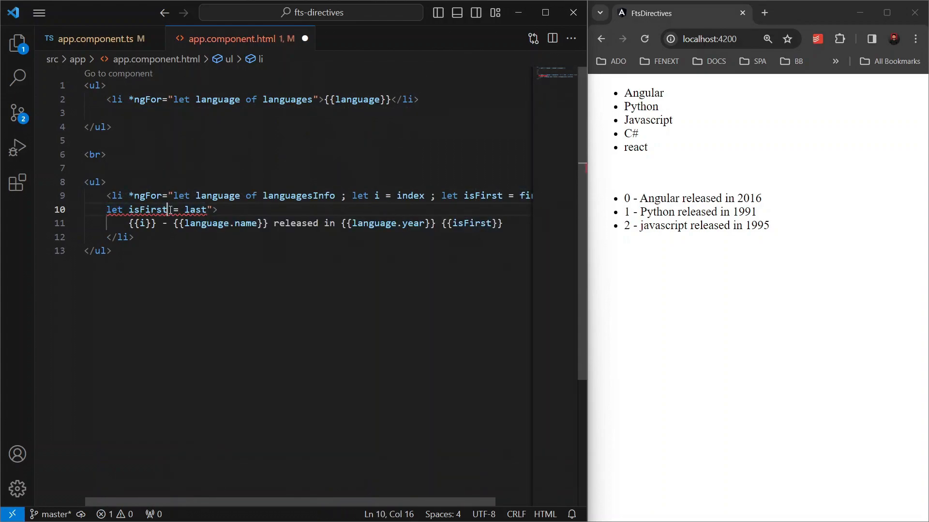
- Declare isLast = last, isOdd = odd and isEven = even and output the flags after each item
text(isLast)
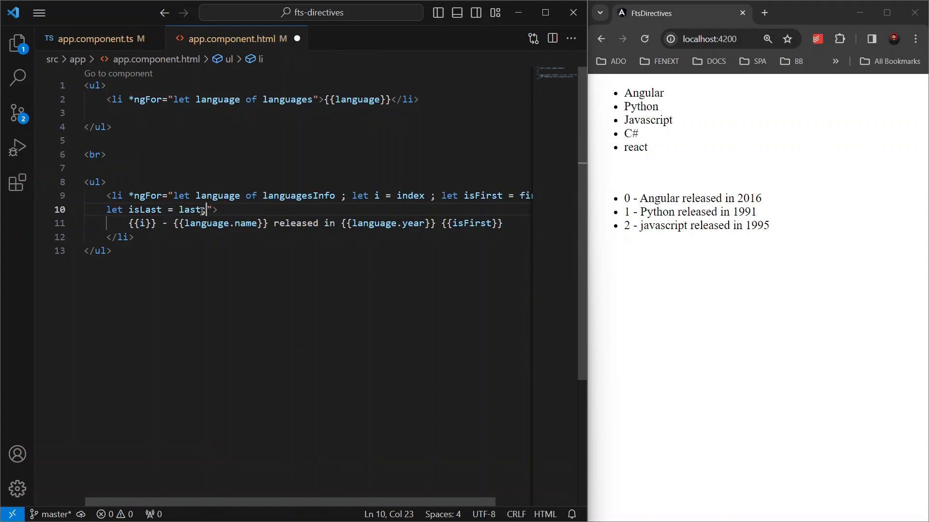
text(; let isFirst = odd)
text({{isLast}} {{isOdd}} {{isEven}})
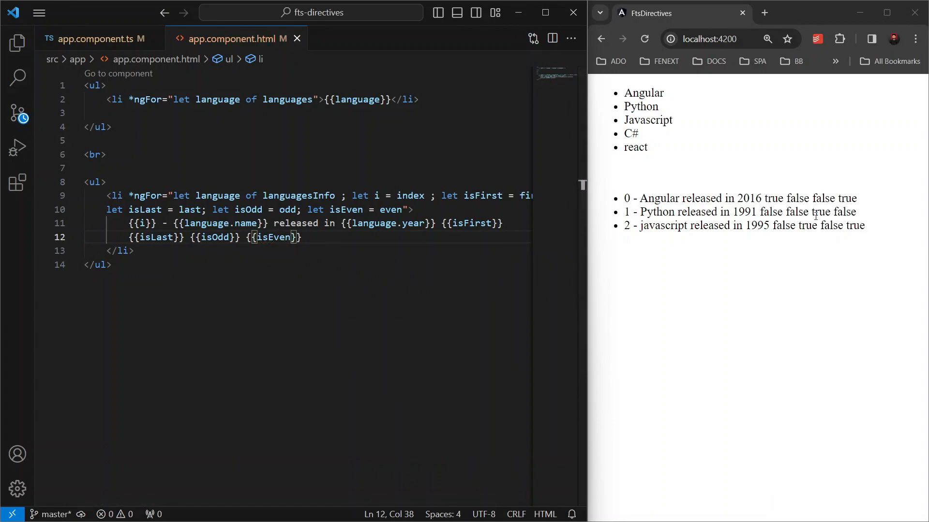
double_click(773, 199)
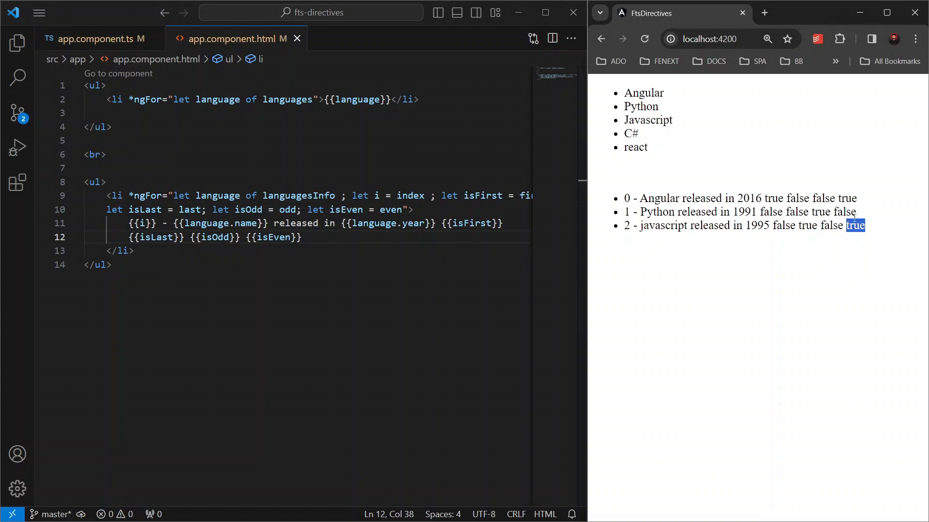
mouse_move(851, 202)
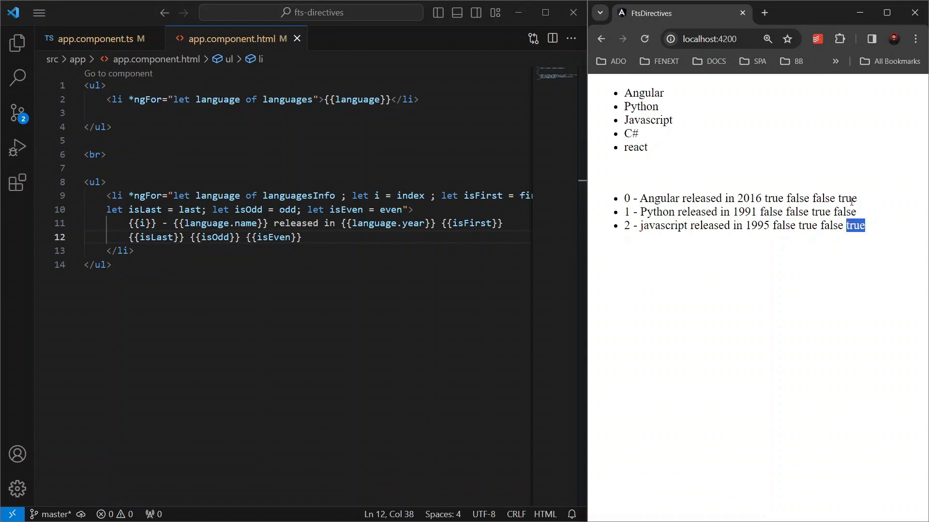
mouse_move(870, 234)
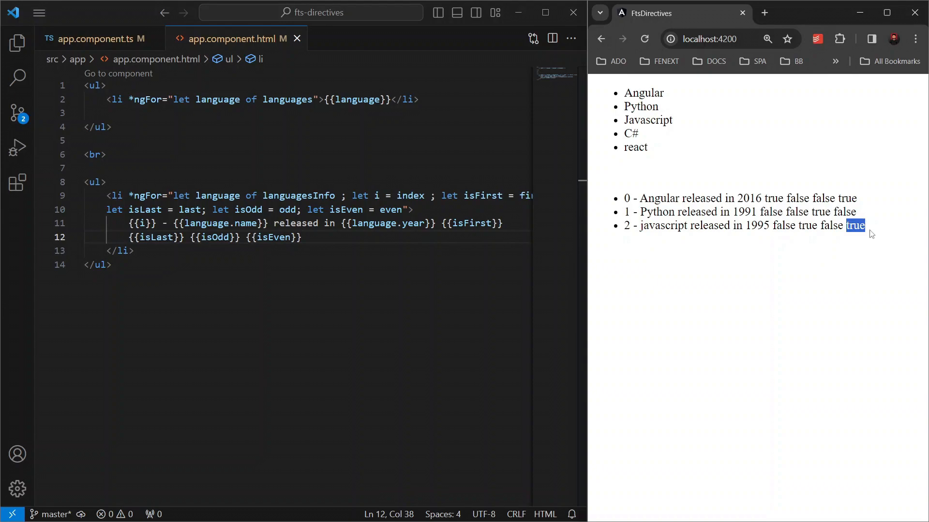
mouse_move(761, 264)
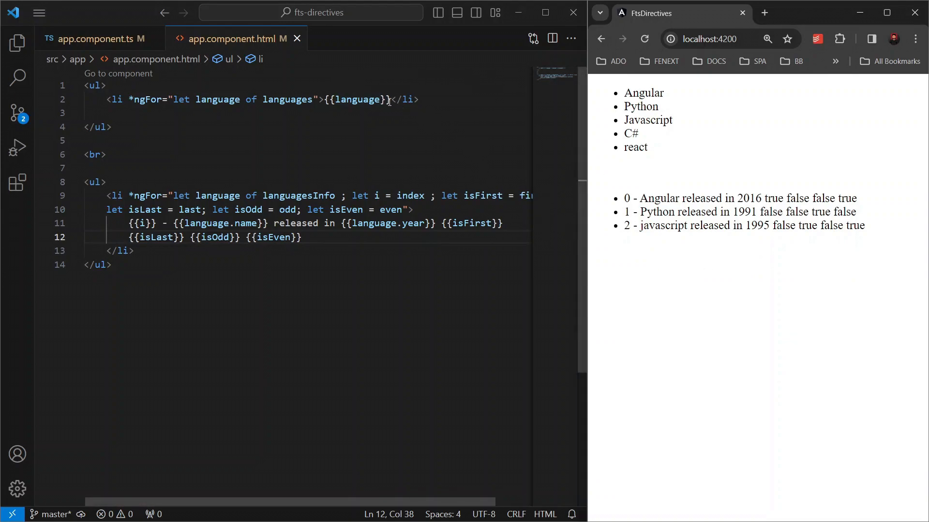
- Move the first list's </li> onto its own line, remove the extra blank line and save
key(Enter)
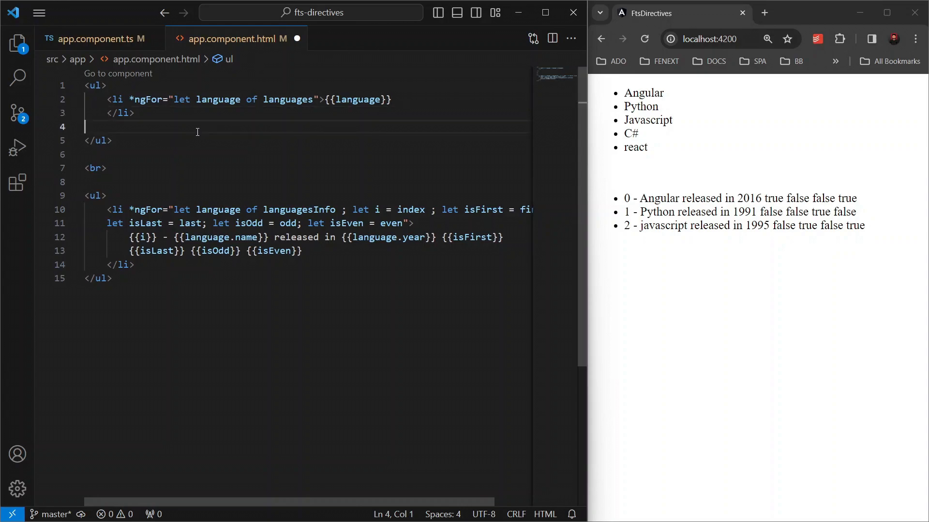
key(Backspace)
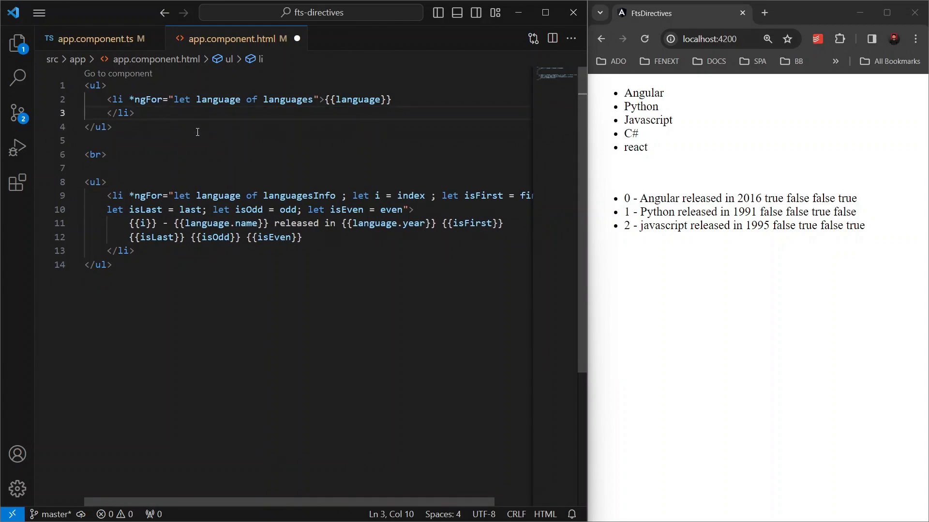
key(ctrl+s)
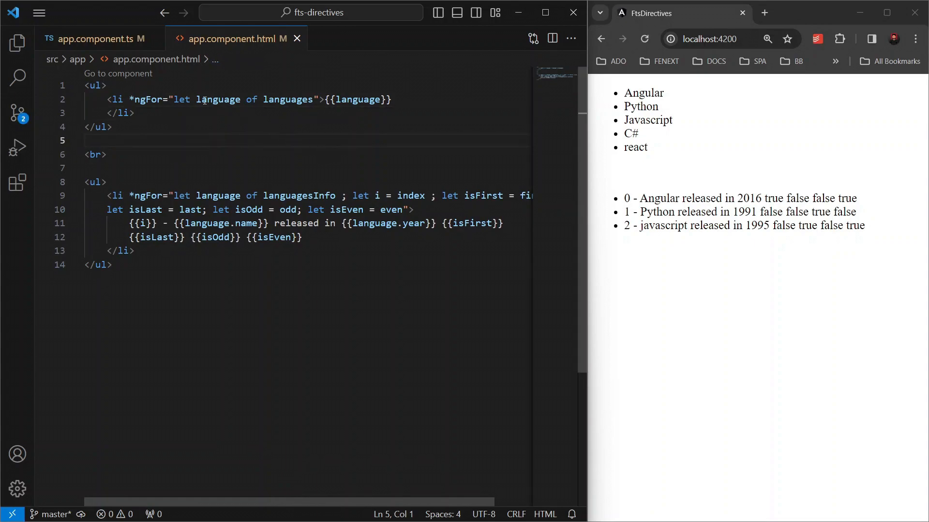
double_click(147, 99)
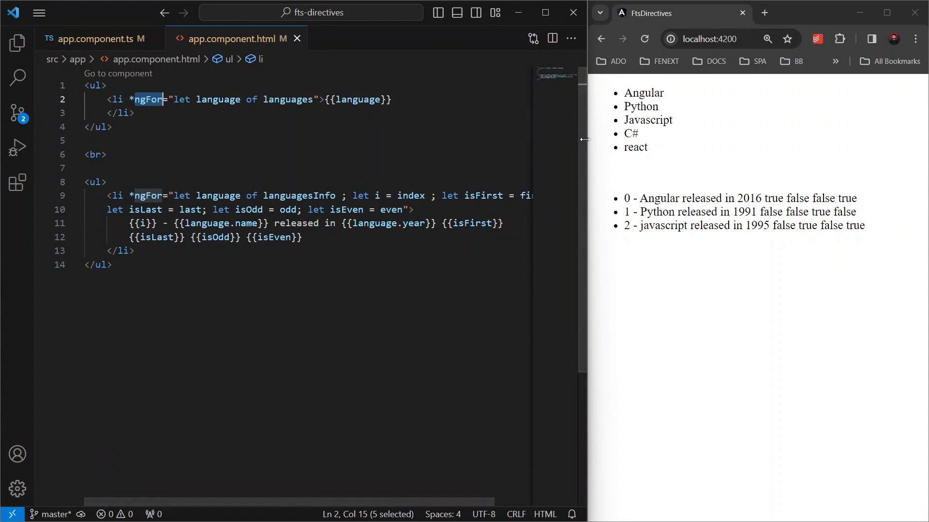
mouse_move(490, 215)
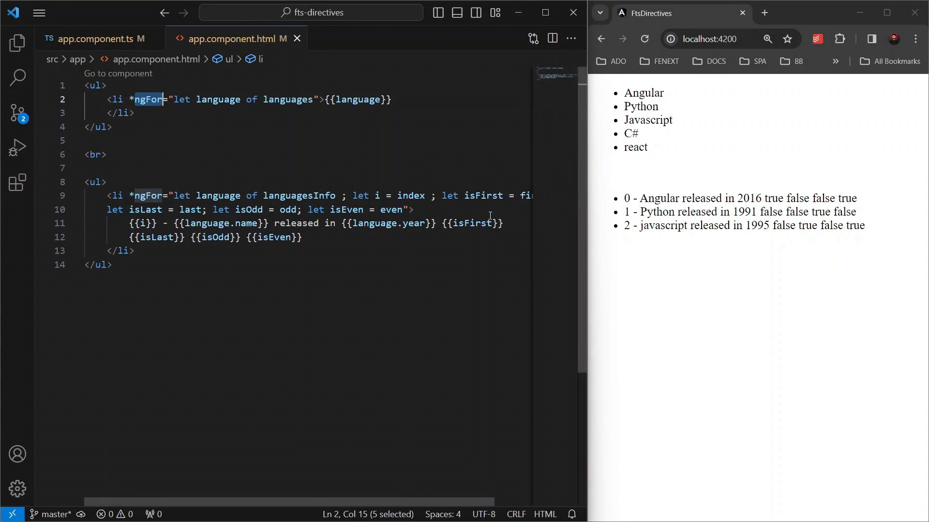
mouse_move(475, 151)
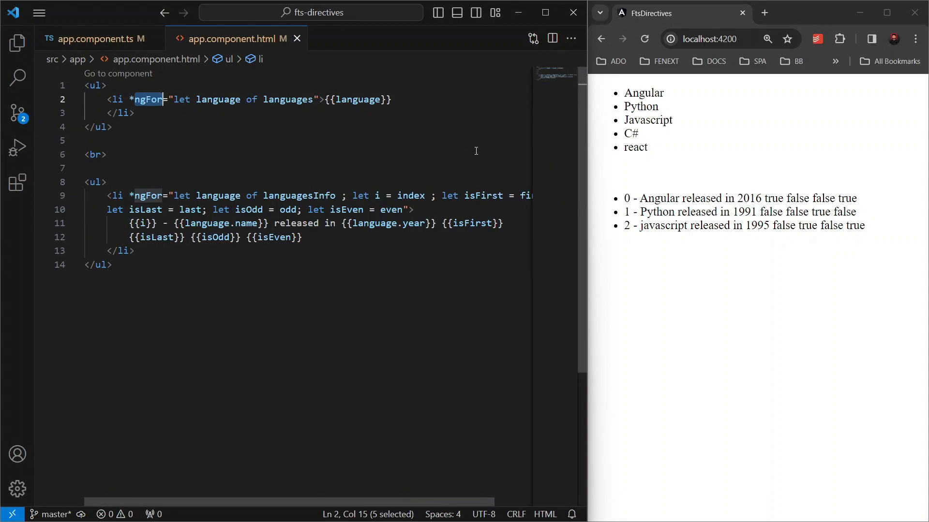